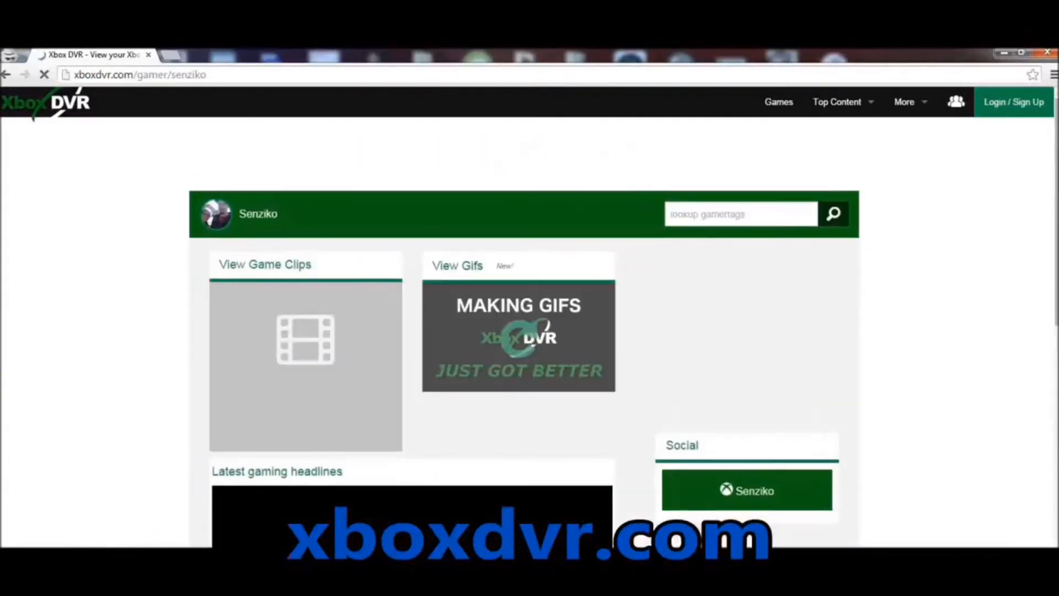
Scroll the Call of Duty: WWII clip page to its Download button, then search 'sharafacto'
{"action": "scroll", "scroll_direction": "down", "scroll_amount": 3}
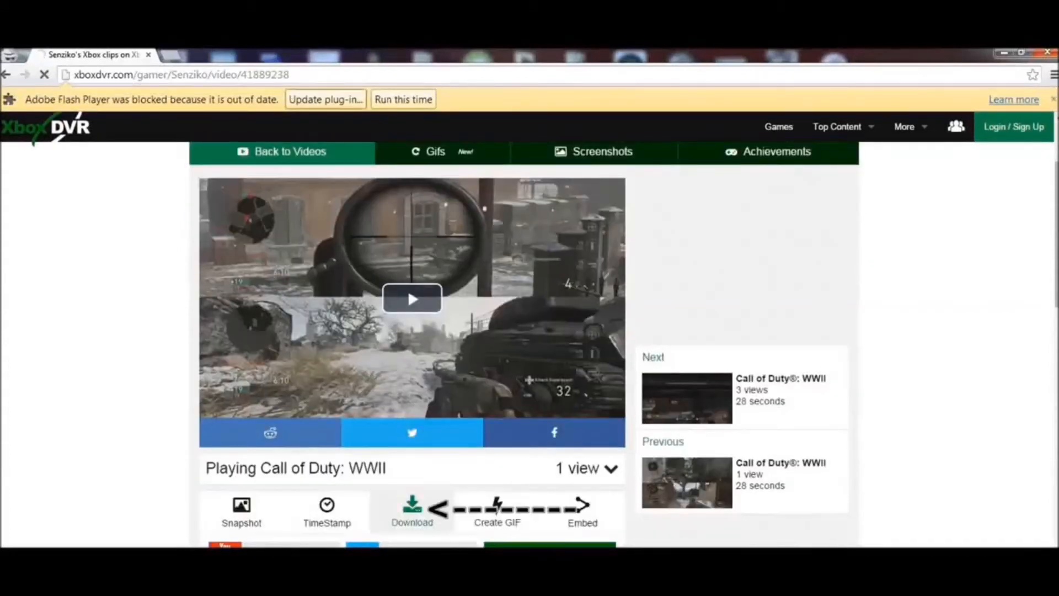
{"action": "type", "text": "sharafactory"}
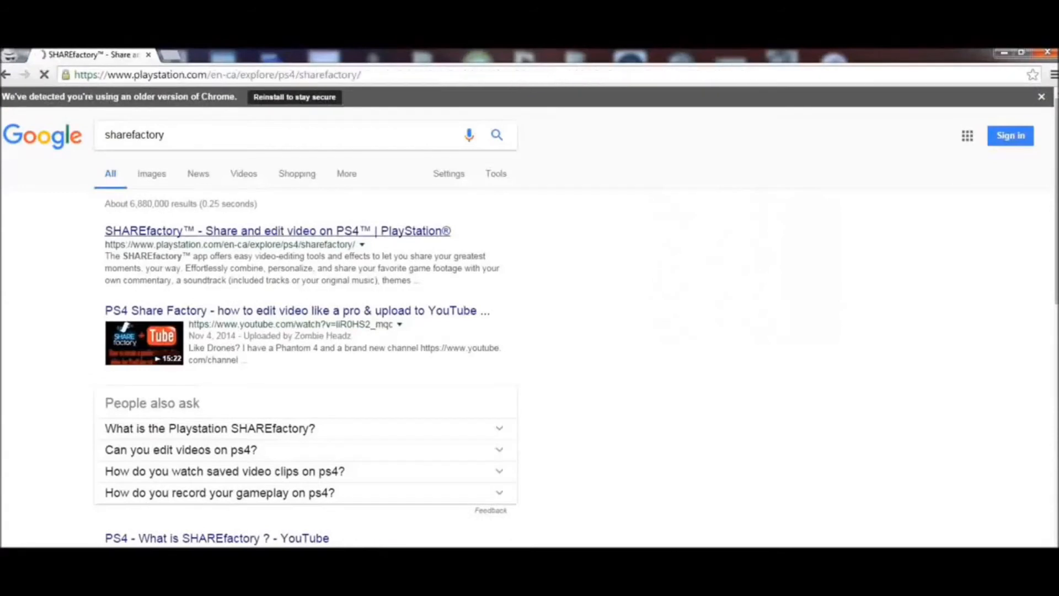
Open the playstation.com SHAREfactory result, scroll its page, then enter xboxclips.com
{"action": "left_click", "coordinate": [277, 230]}
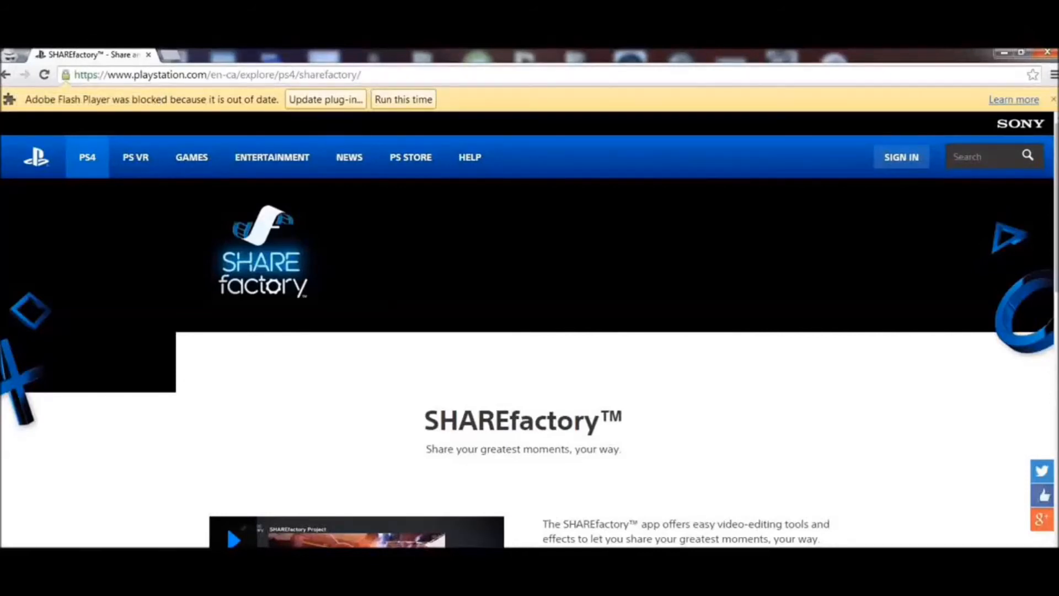
{"action": "scroll", "scroll_direction": "down", "scroll_amount": 3}
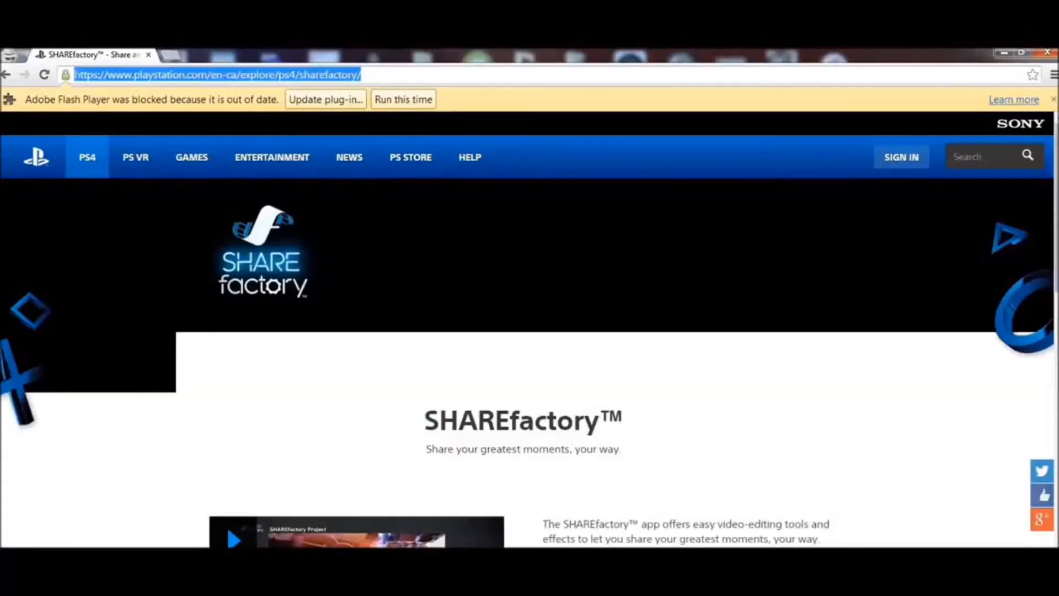
{"action": "type", "text": "xboxclips.com/Senziko/b7497608-082e-4922-a471-37b8298da545"}
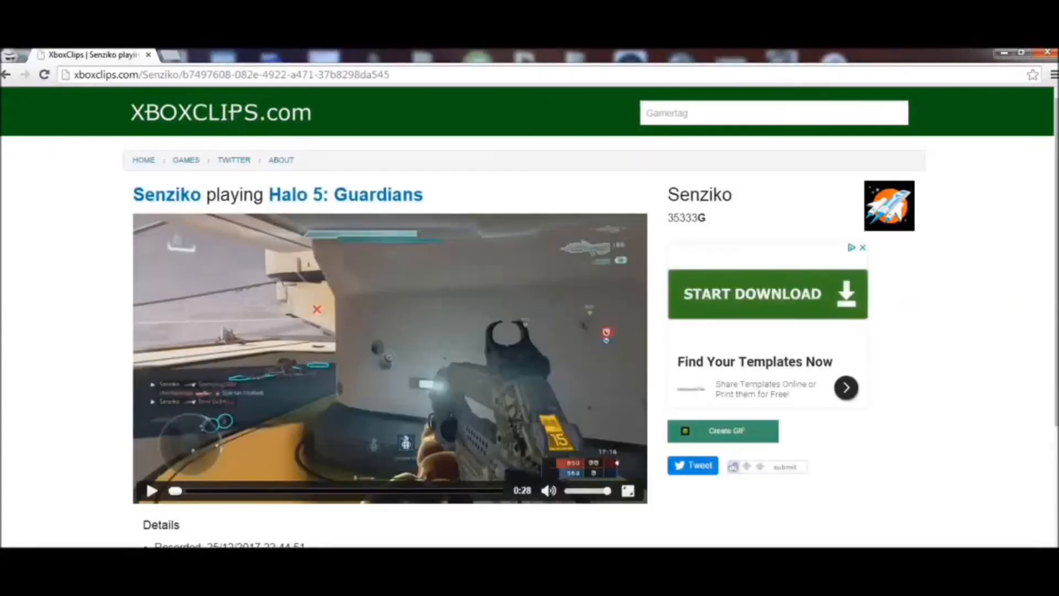
Scroll the Halo 5: Guardians clip page to its Details and video download link, then type 'ps4'
{"action": "scroll", "scroll_direction": "down", "scroll_amount": 3}
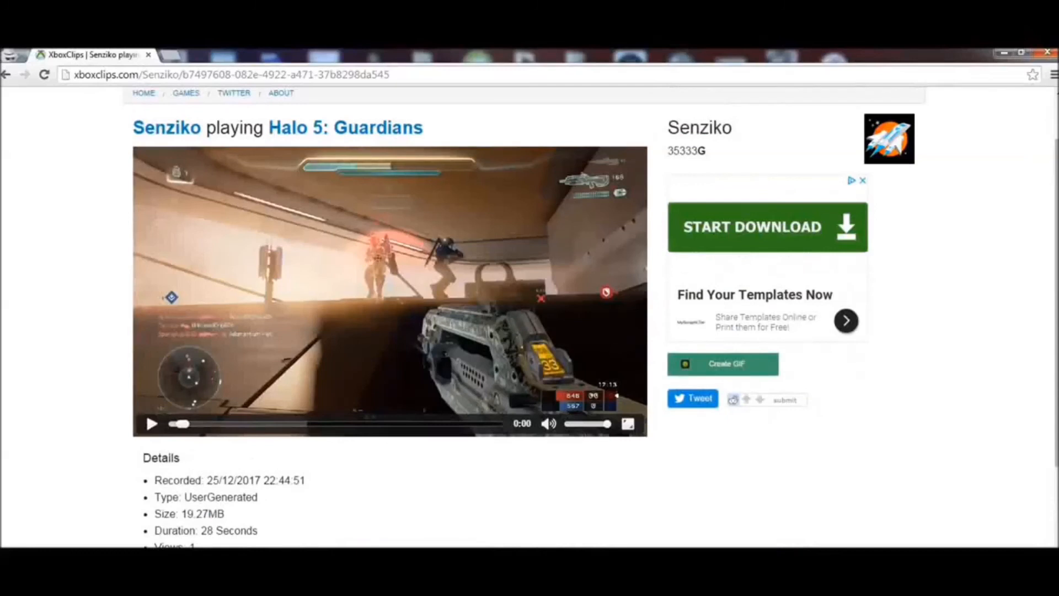
{"action": "scroll", "scroll_direction": "down", "scroll_amount": 3}
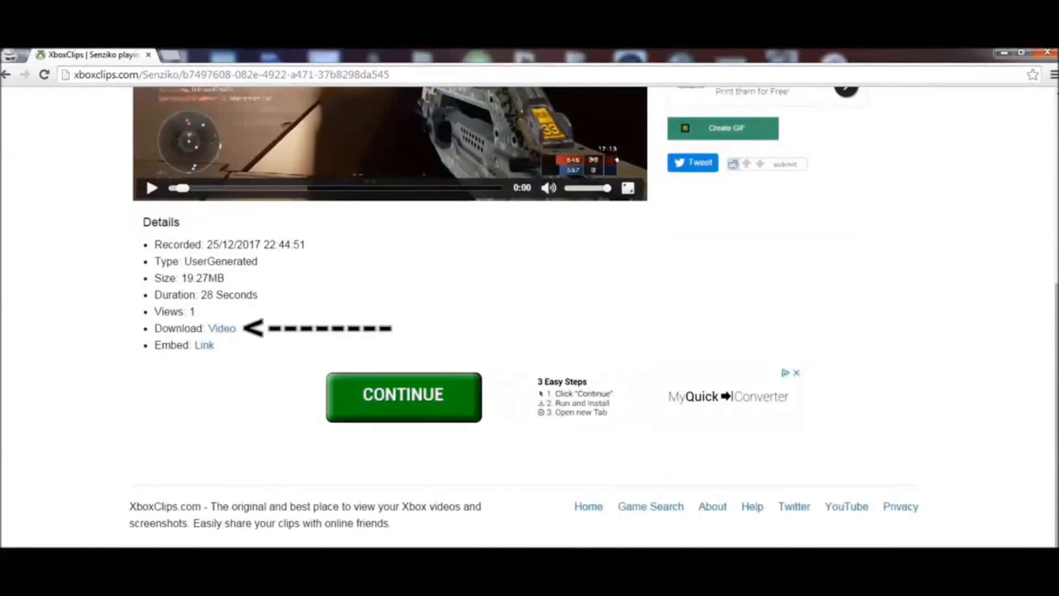
{"action": "mouse_move", "coordinate": [204, 344]}
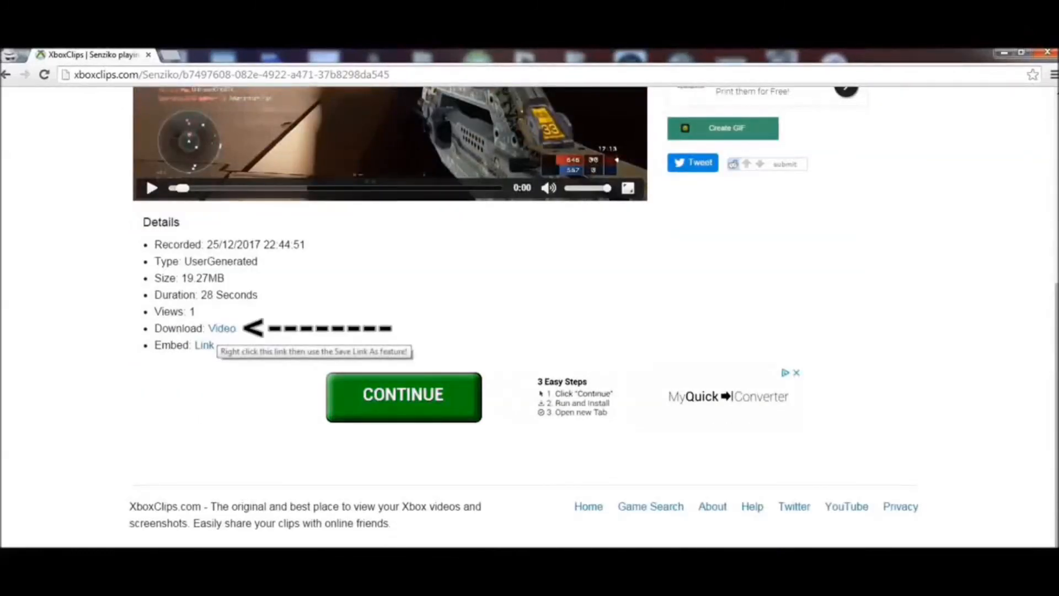
{"action": "scroll", "scroll_direction": "up", "scroll_amount": 3}
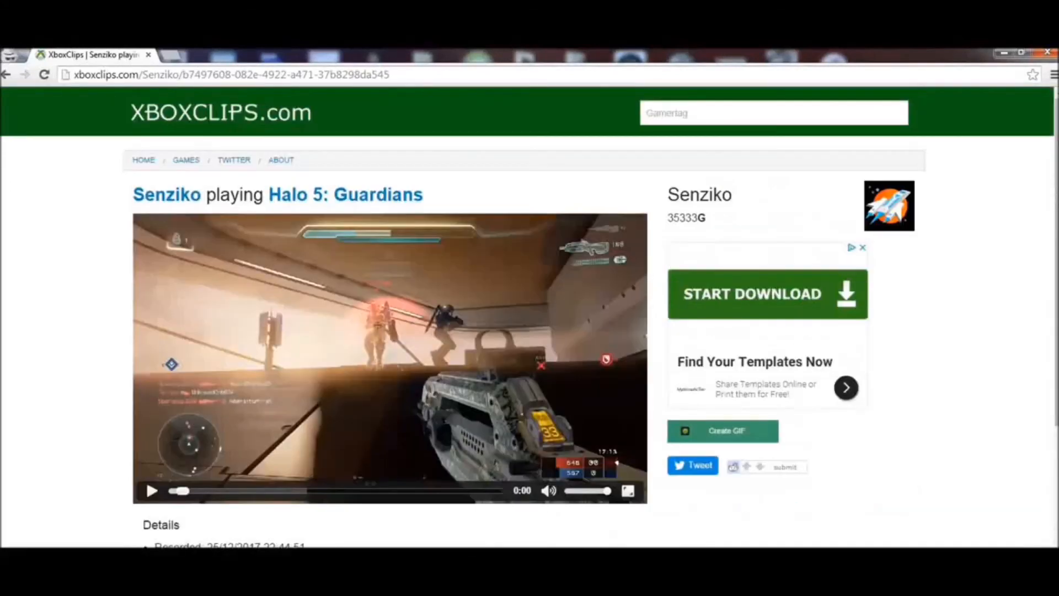
{"action": "type", "text": "ps4"}
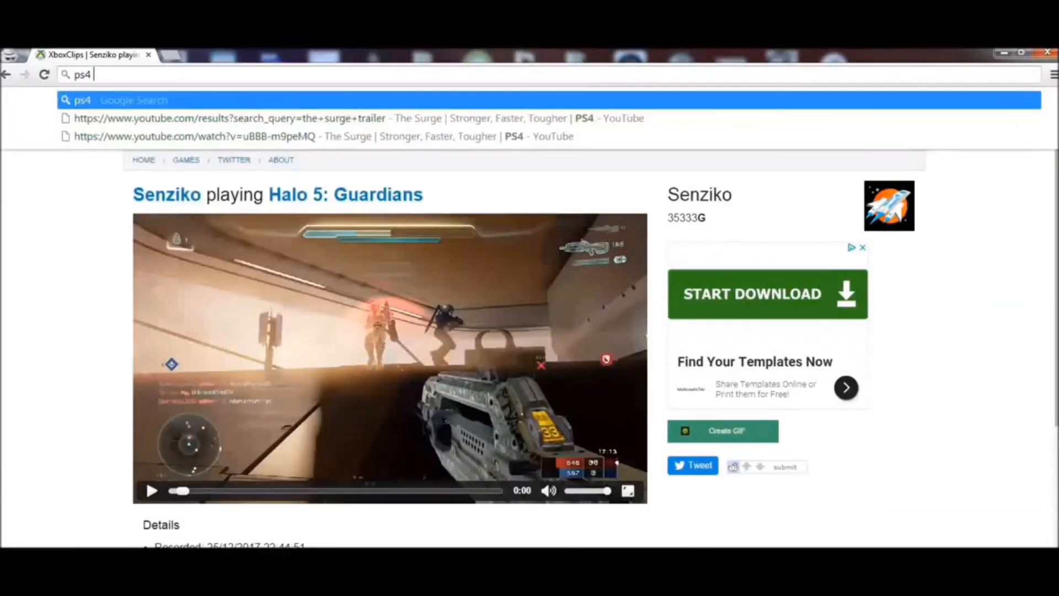